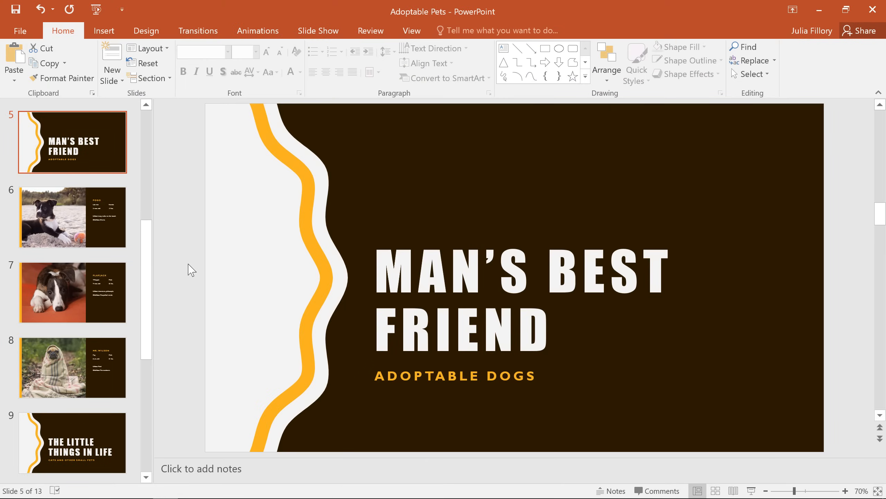
- Show the Transitions ribbon with slide 7, the Flapjack slide, selected
left_click(198, 30)
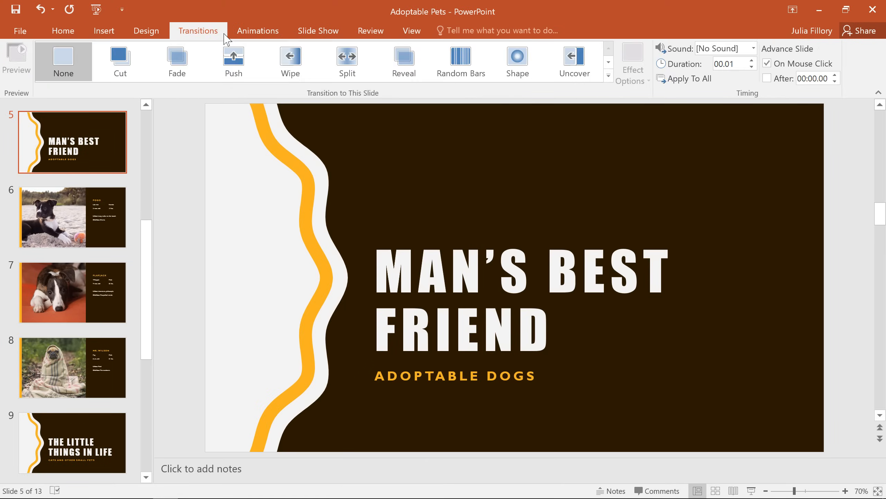
mouse_move(216, 126)
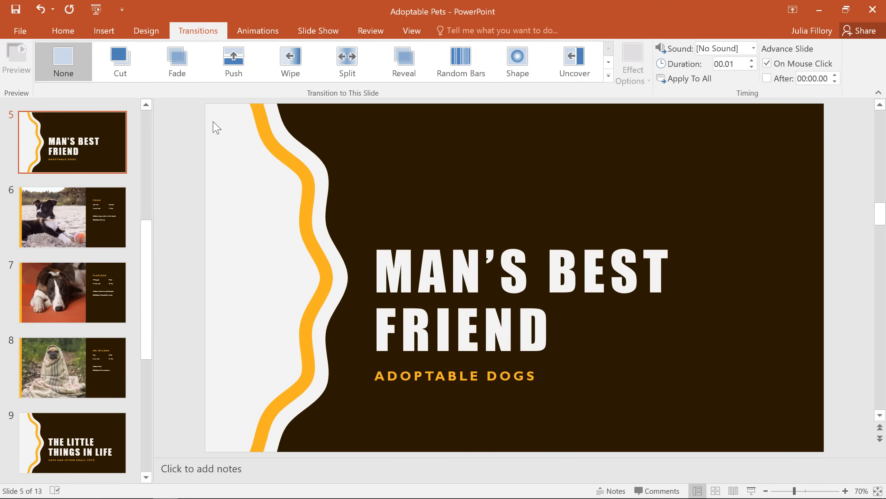
left_click(72, 293)
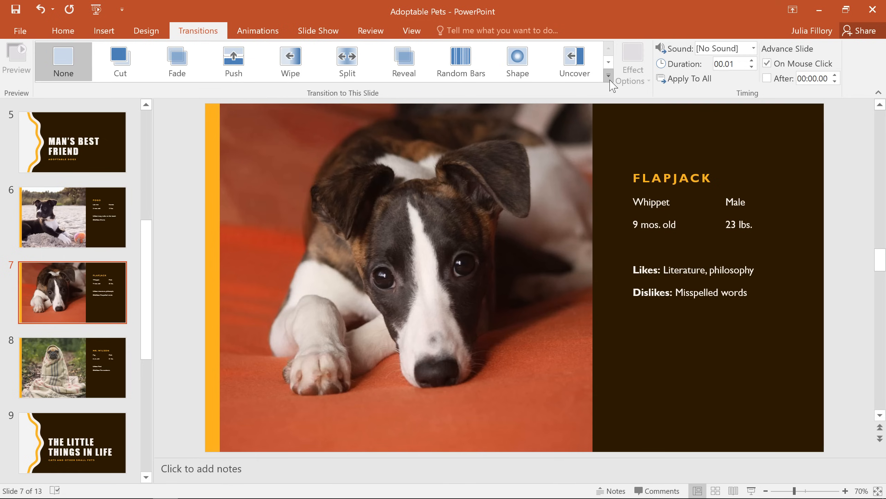
- Try Split, then Peel Off, then Rotate on slide 7, leaving Rotate at 02.00 duration
left_click(609, 76)
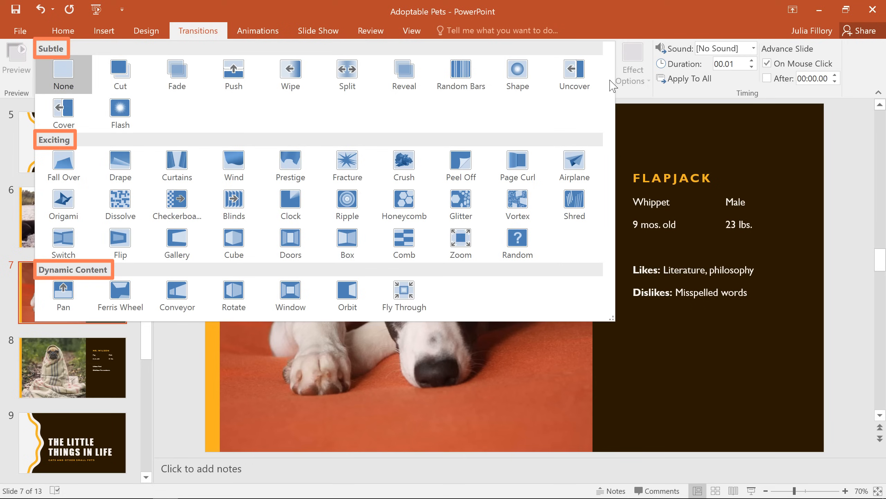
mouse_move(587, 103)
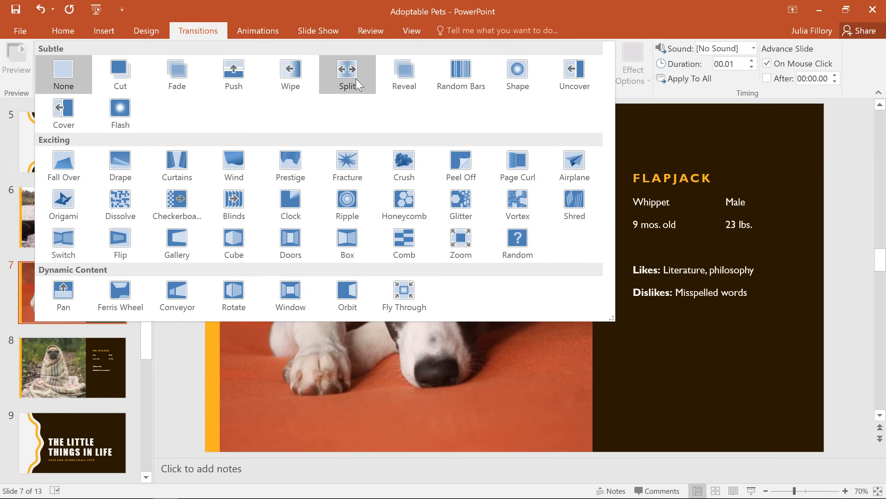
left_click(347, 69)
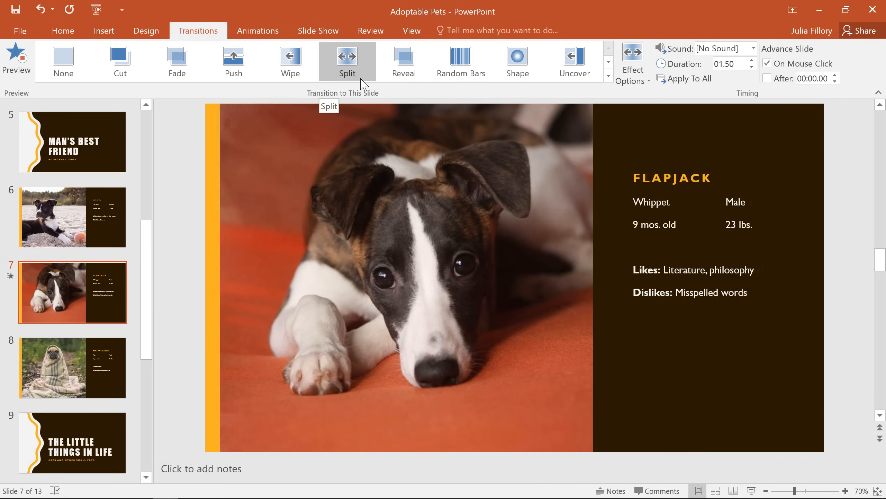
left_click(609, 76)
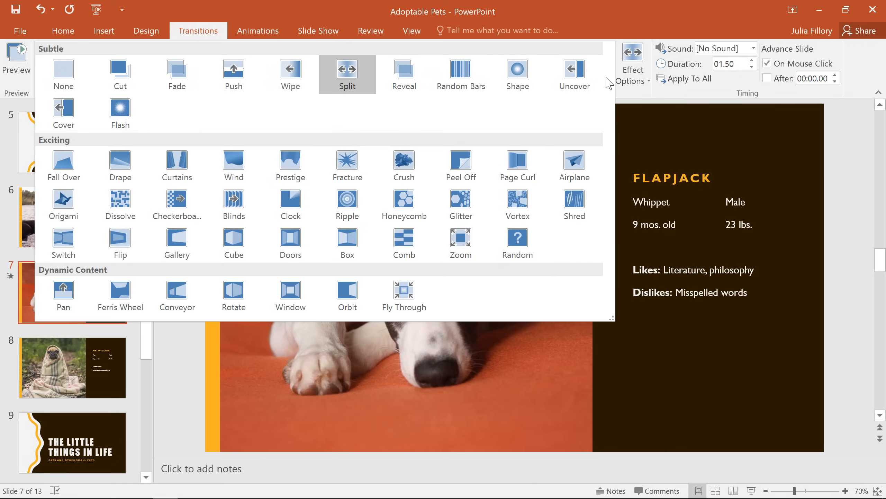
mouse_move(481, 163)
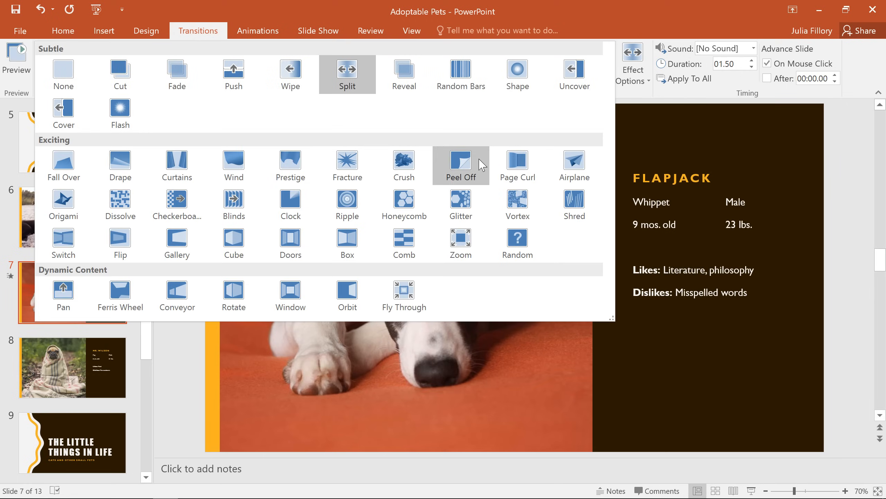
left_click(461, 160)
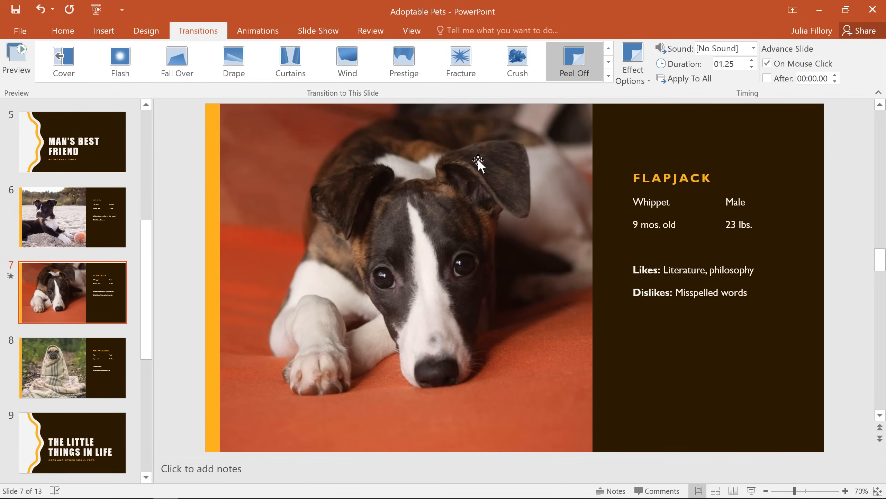
left_click(608, 76)
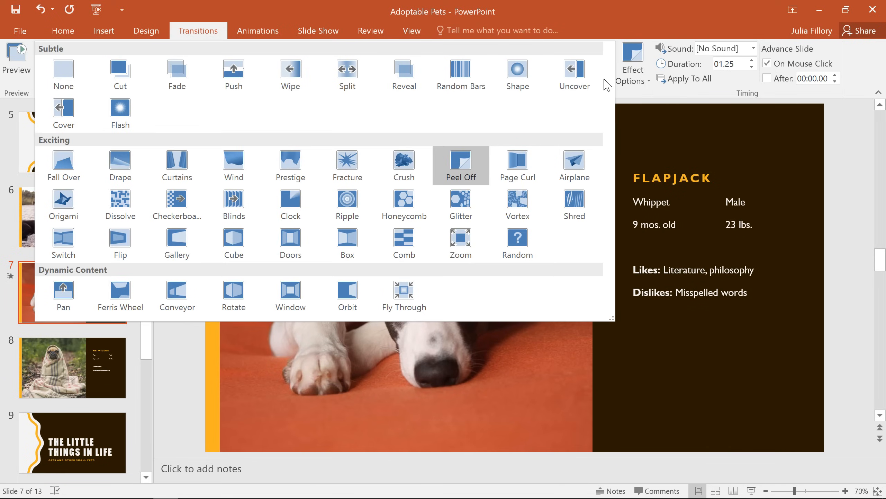
mouse_move(233, 293)
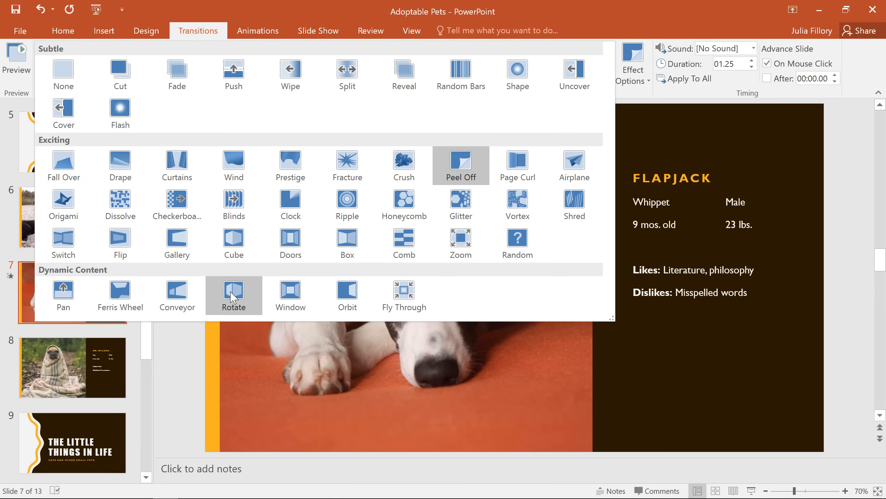
mouse_move(233, 299)
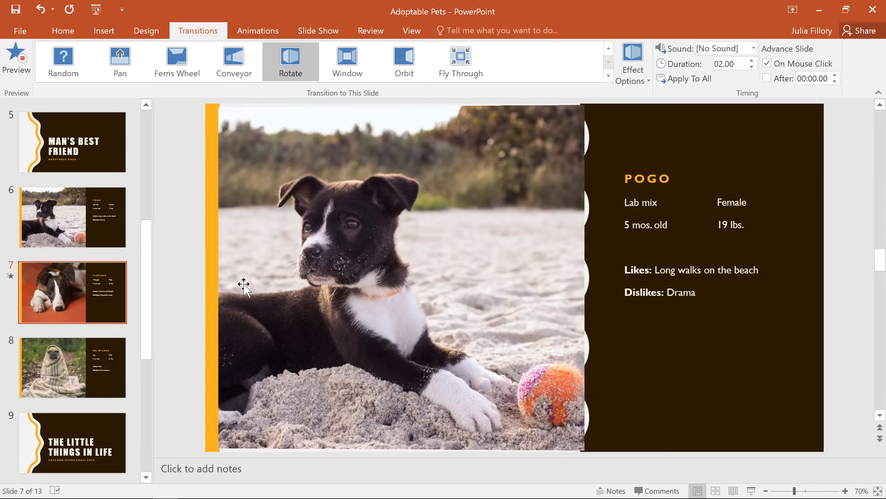
left_click(72, 292)
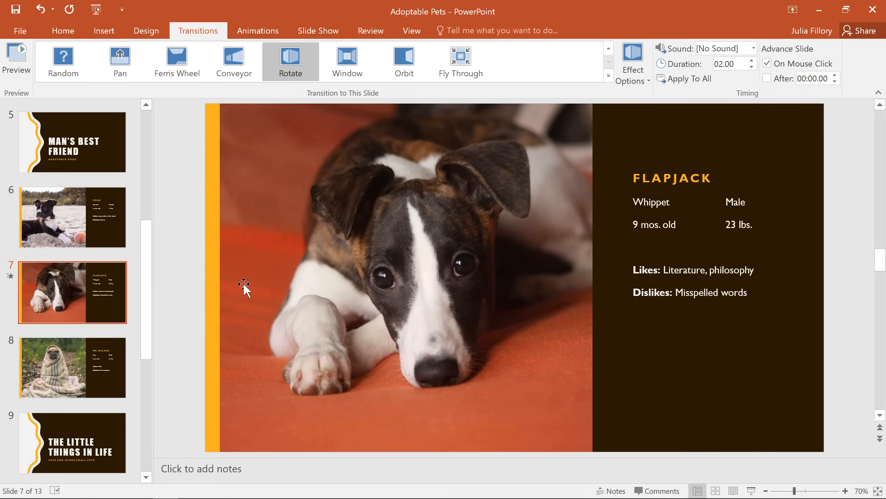
mouse_move(608, 85)
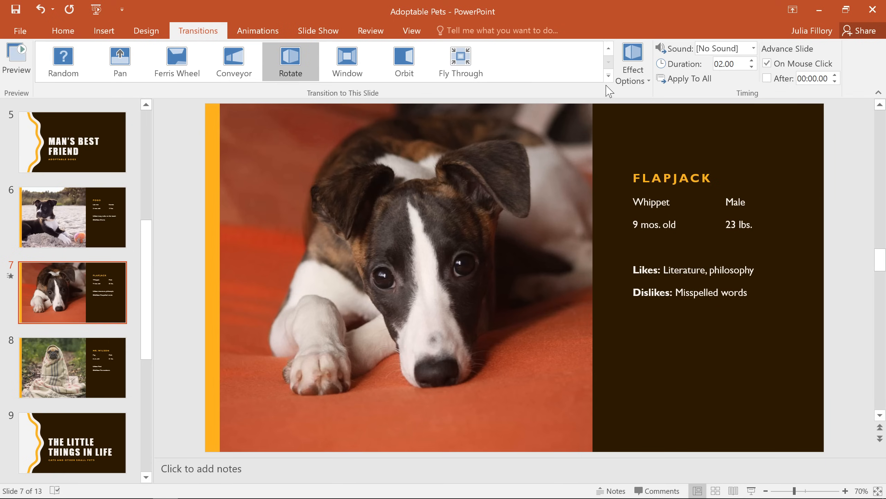
left_click(608, 76)
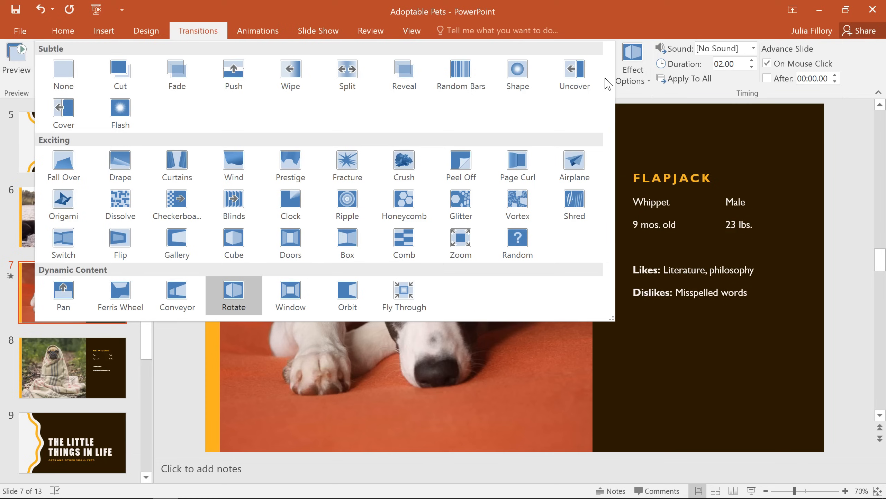
mouse_move(254, 114)
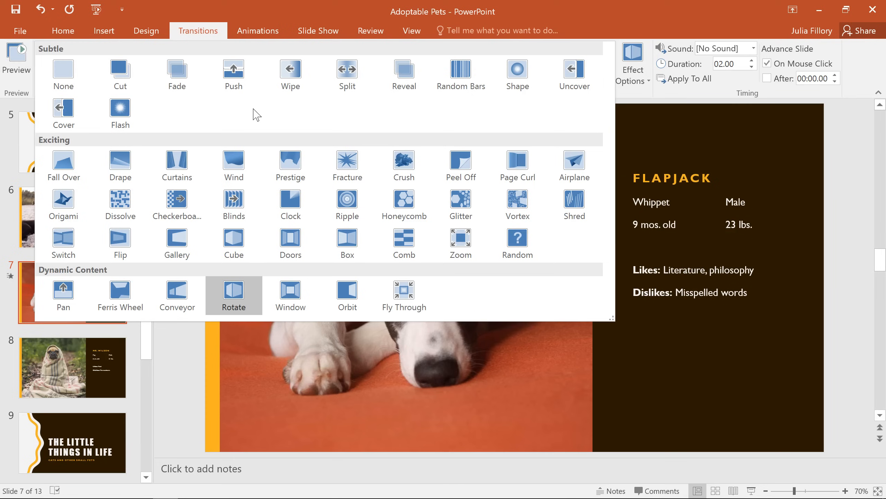
mouse_move(250, 78)
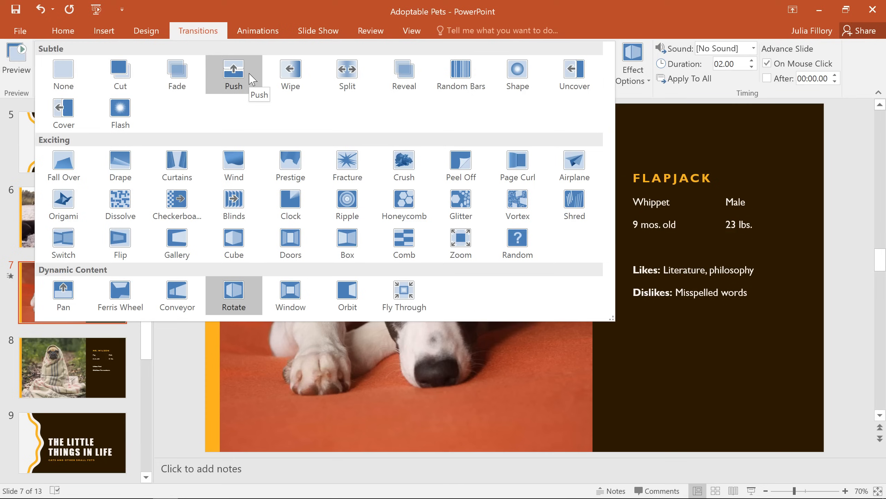
- Apply the Push transition from the Subtle group, replacing Rotate on the Flapjack slide
left_click(234, 69)
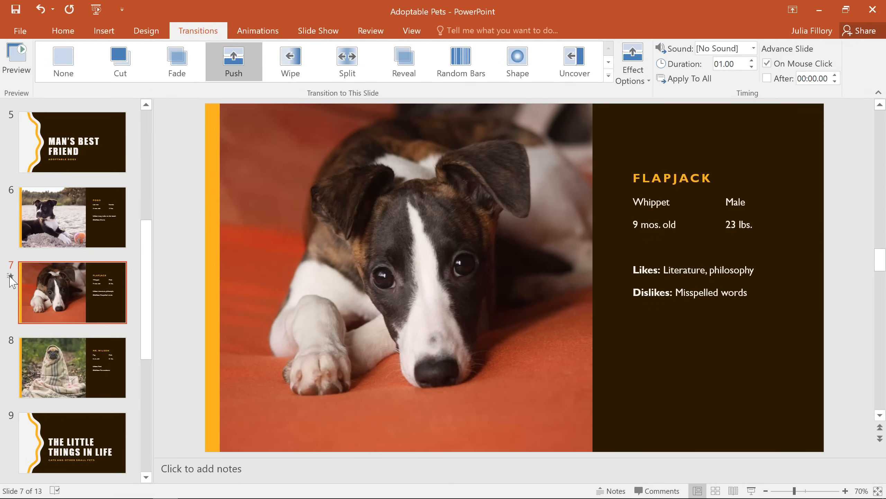
mouse_move(51, 110)
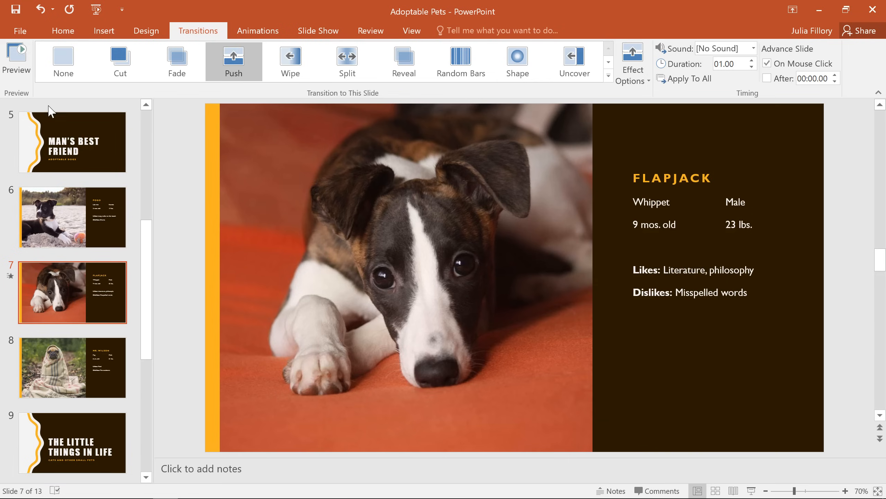
mouse_move(68, 60)
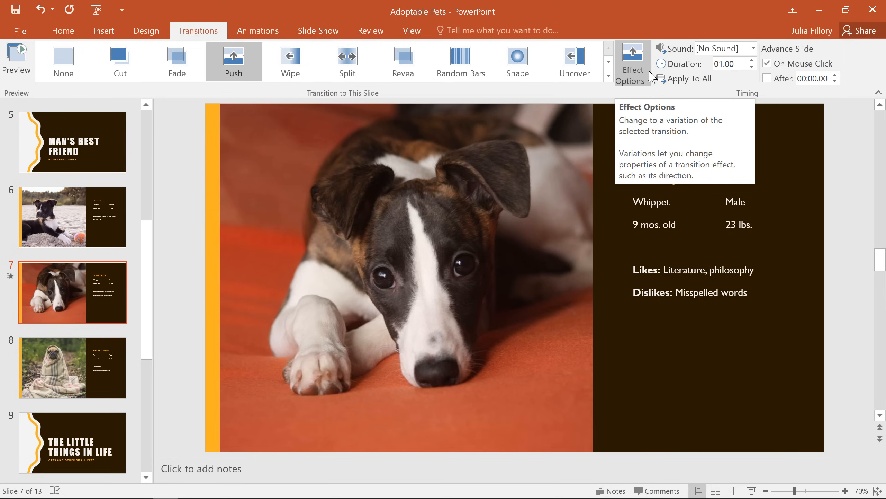
- Set the Push transition's effect option to From Left
left_click(633, 60)
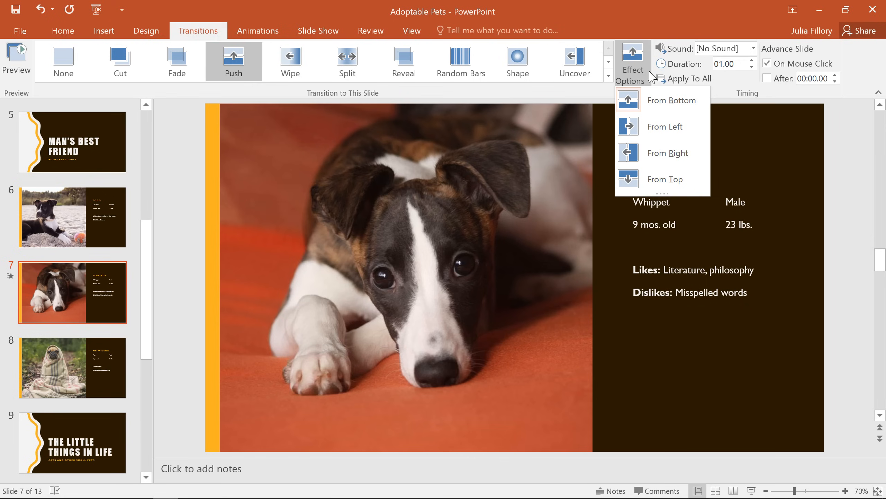
mouse_move(646, 131)
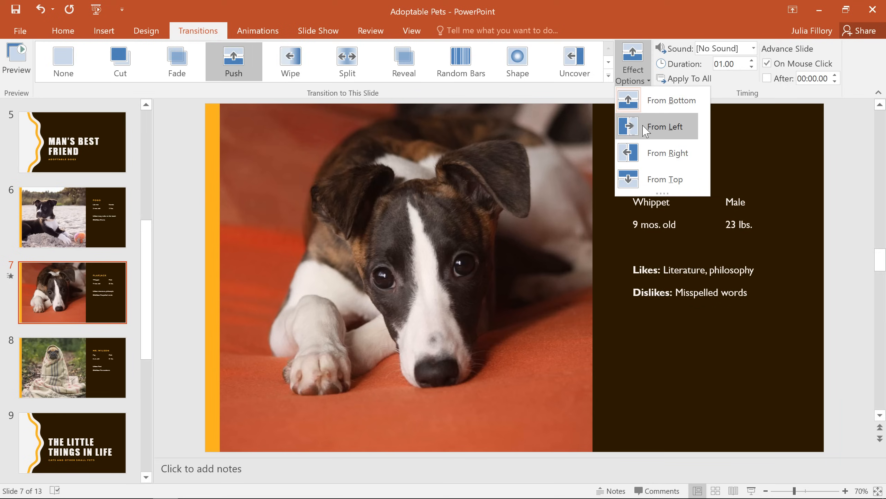
left_click(657, 126)
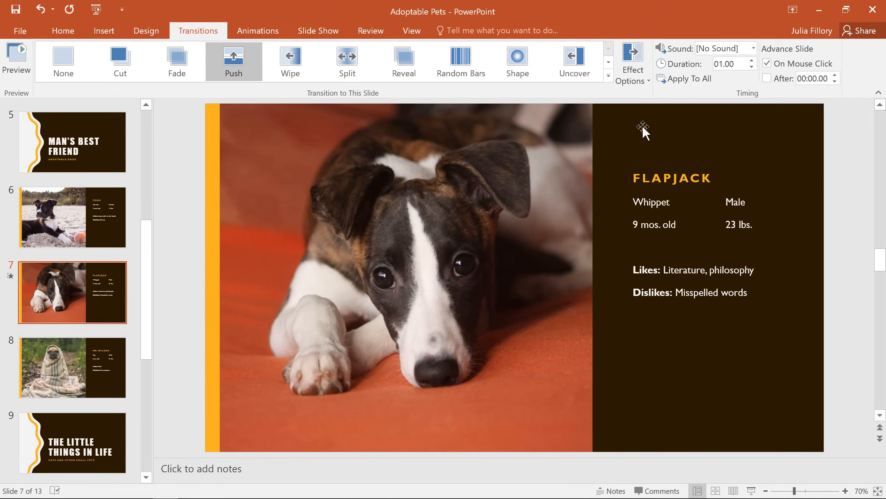
left_click(729, 64)
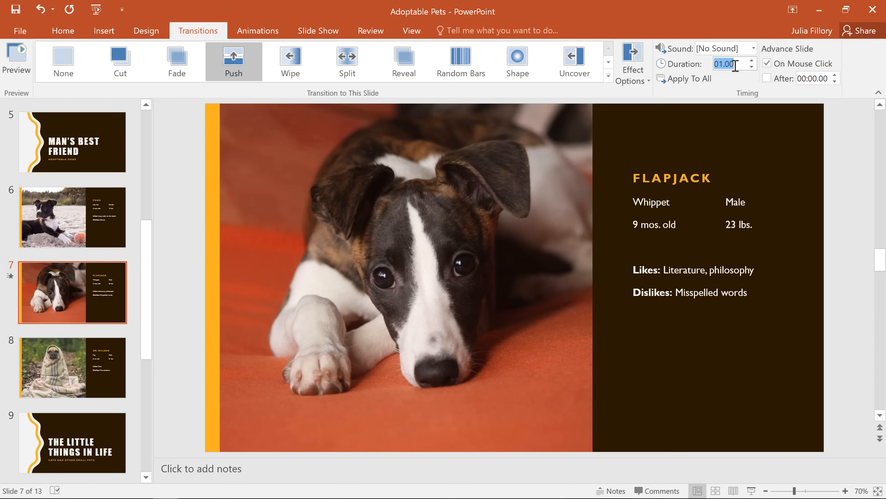
- Change the transition duration from 01.00 to 00.50 seconds
type("0")
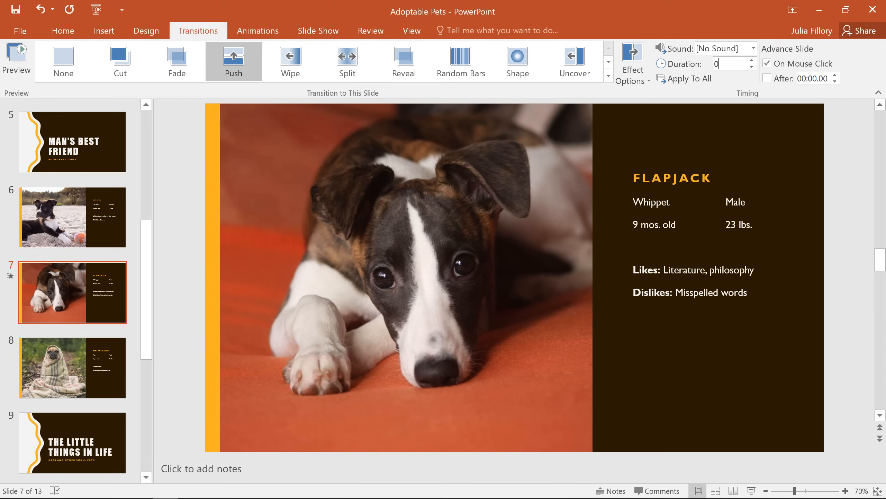
type("0.50")
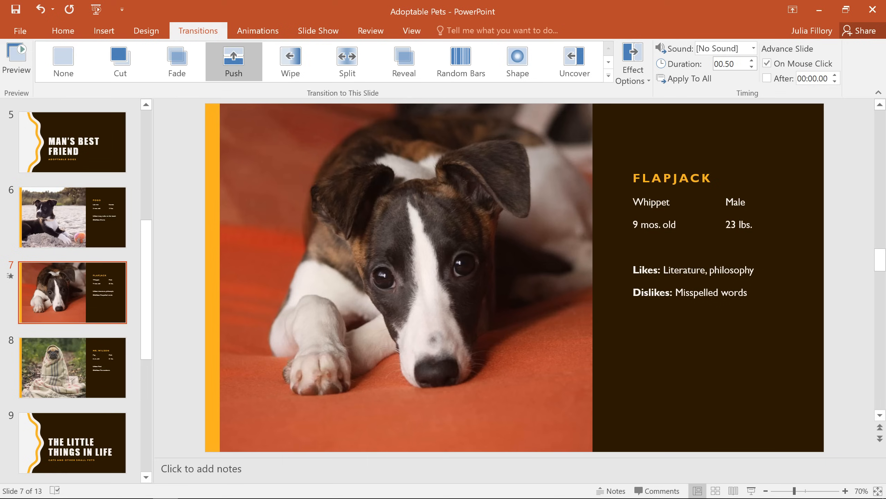
left_click(733, 63)
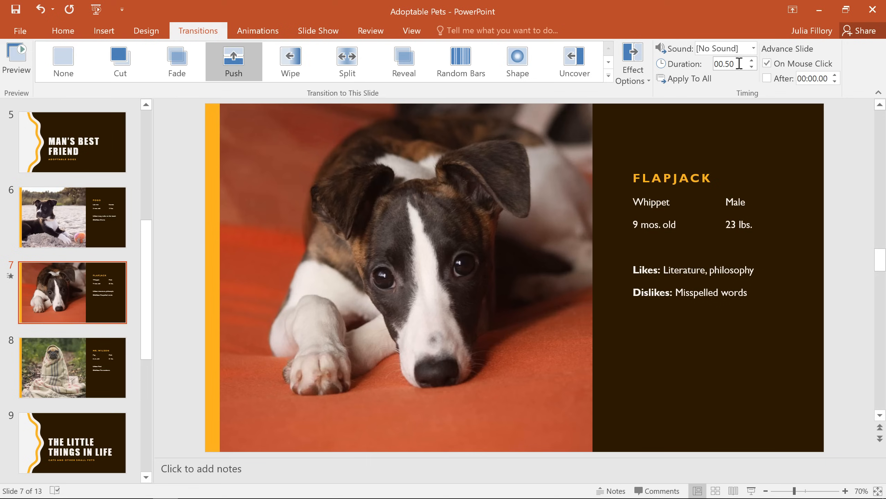
- Choose Camera as the sound for the Flapjack slide's transition
left_click(753, 48)
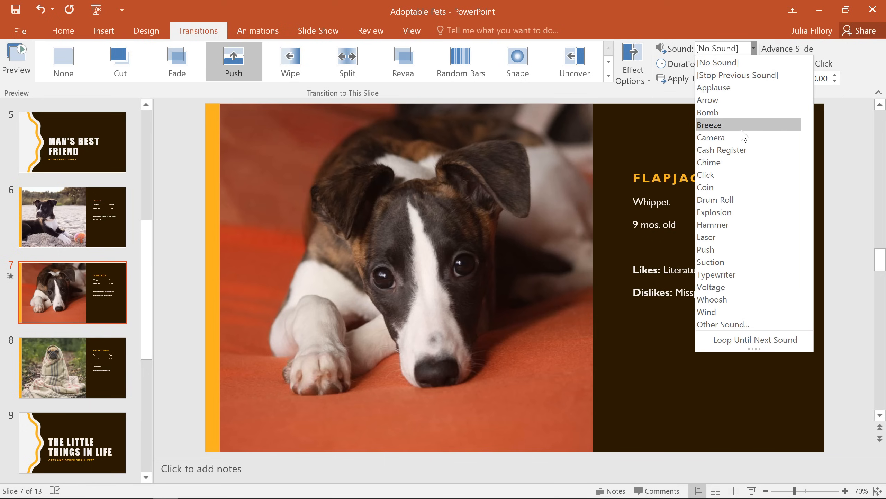
left_click(711, 137)
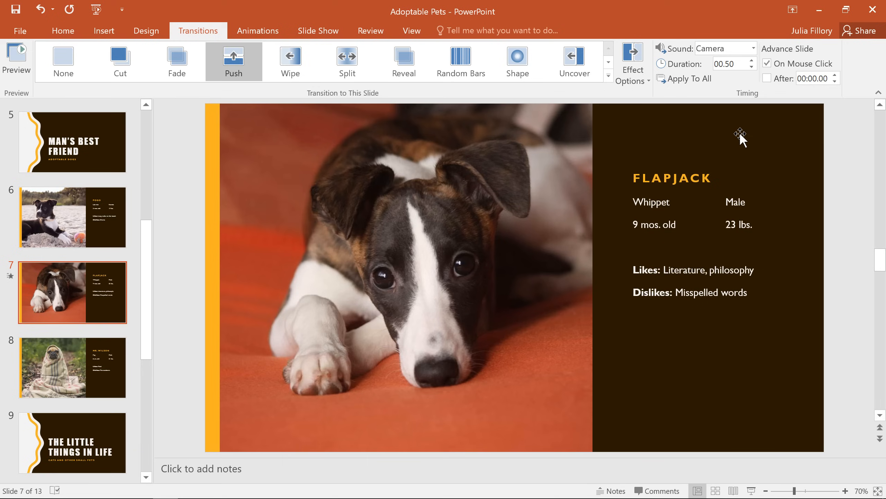
mouse_move(736, 142)
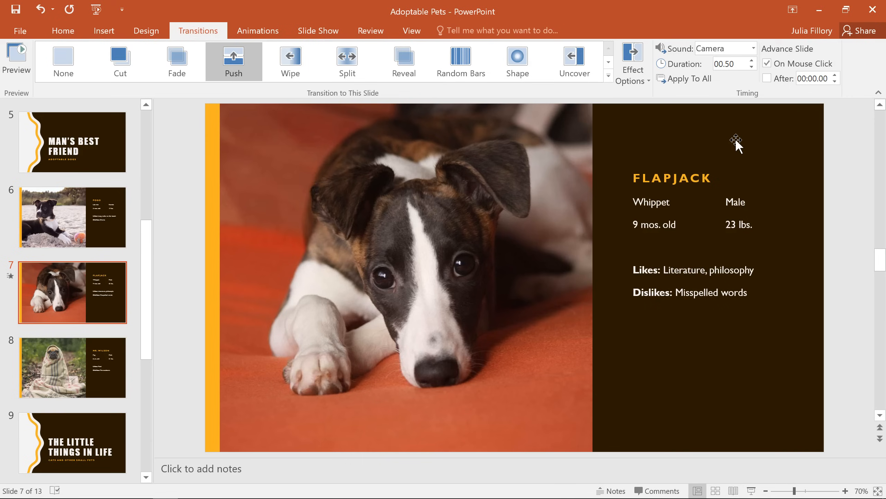
mouse_move(754, 116)
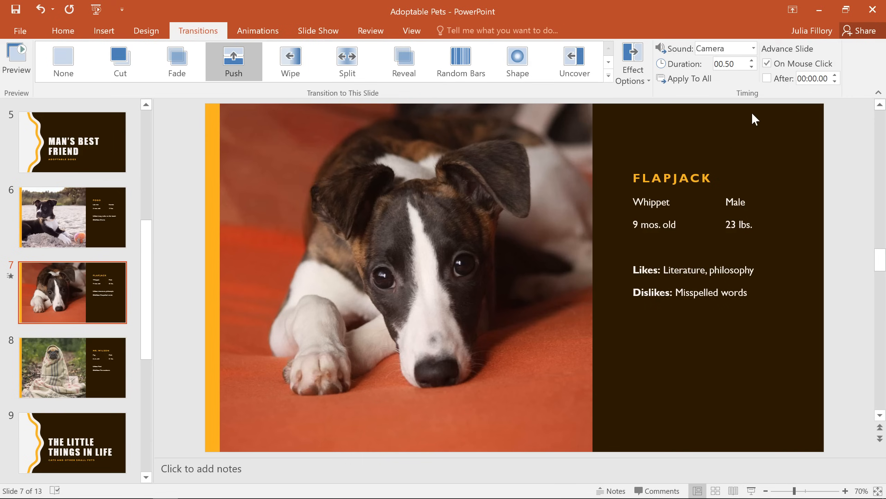
- Replace On Mouse Click with automatic advance After 01:15
left_click(767, 63)
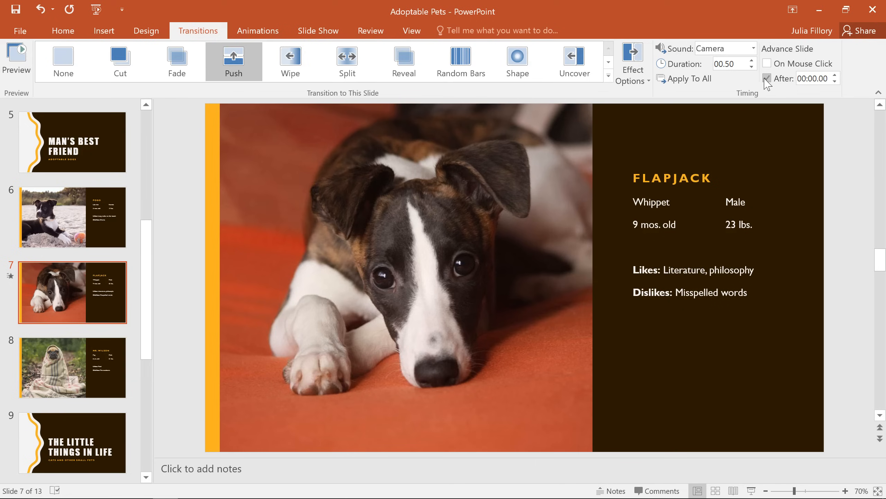
left_click(767, 78)
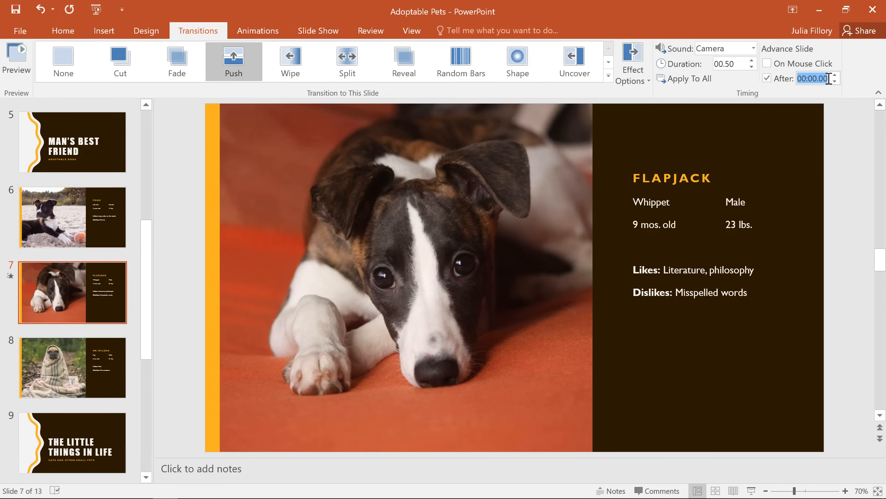
type("0")
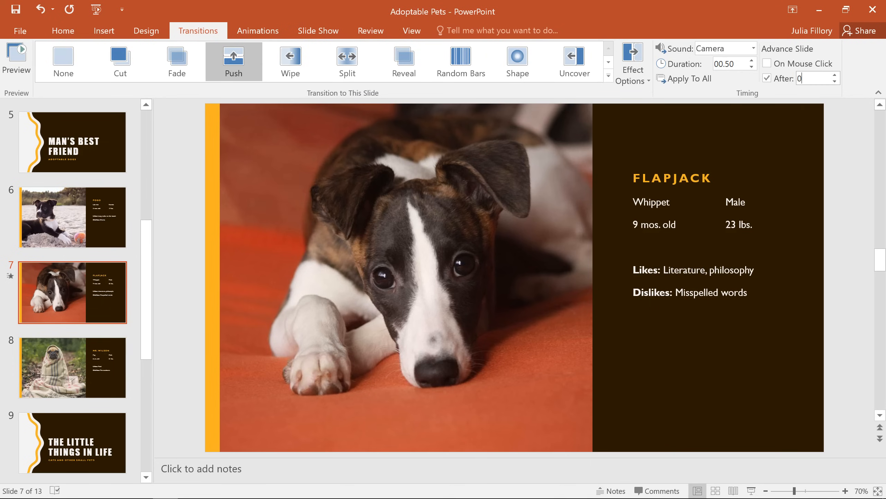
type("01:1")
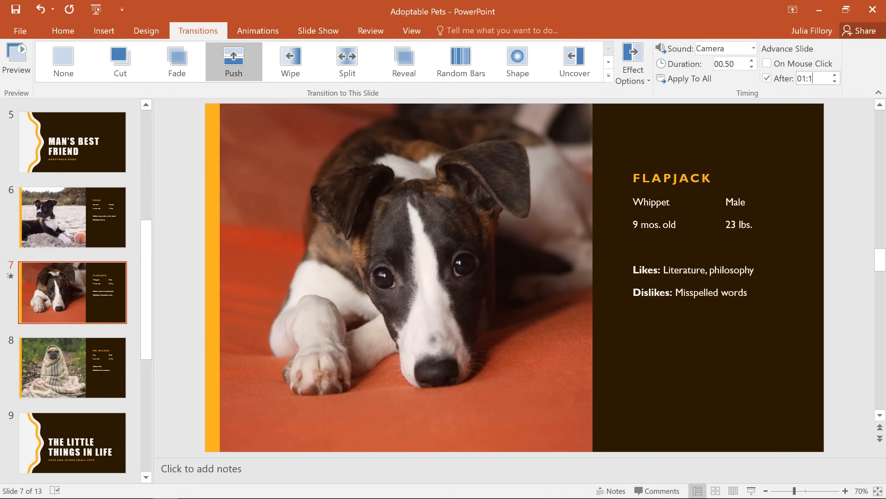
type("5.00")
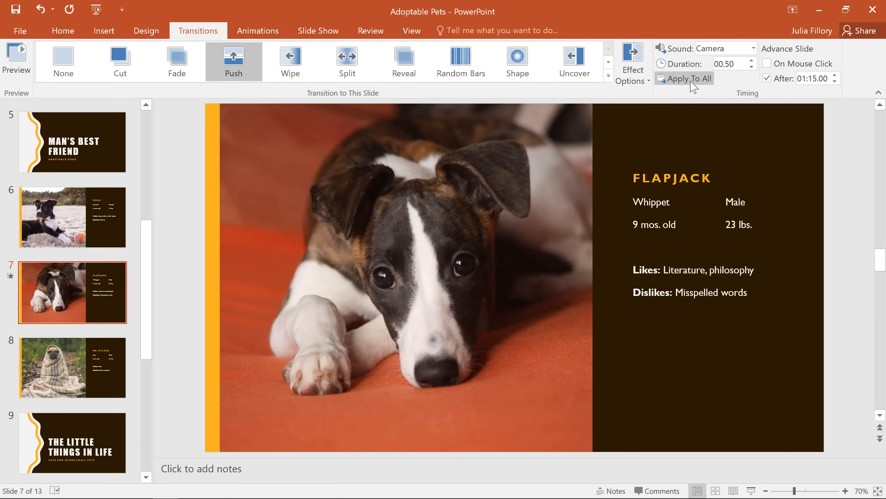
mouse_move(693, 87)
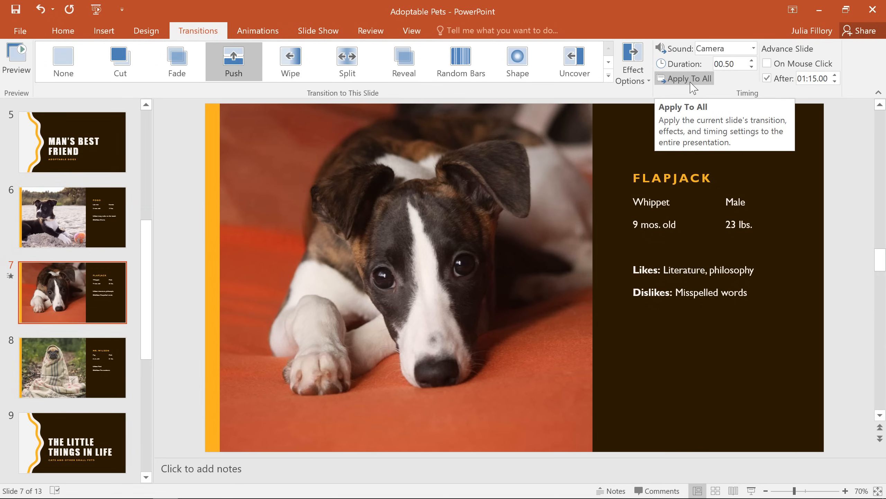
- Go to slide 6, the Pogo slide, which has no transition
left_click(72, 217)
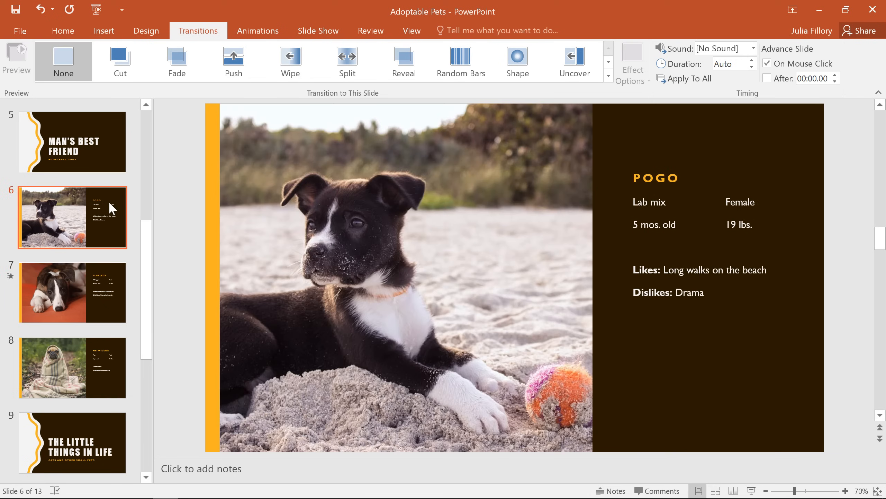
mouse_move(678, 352)
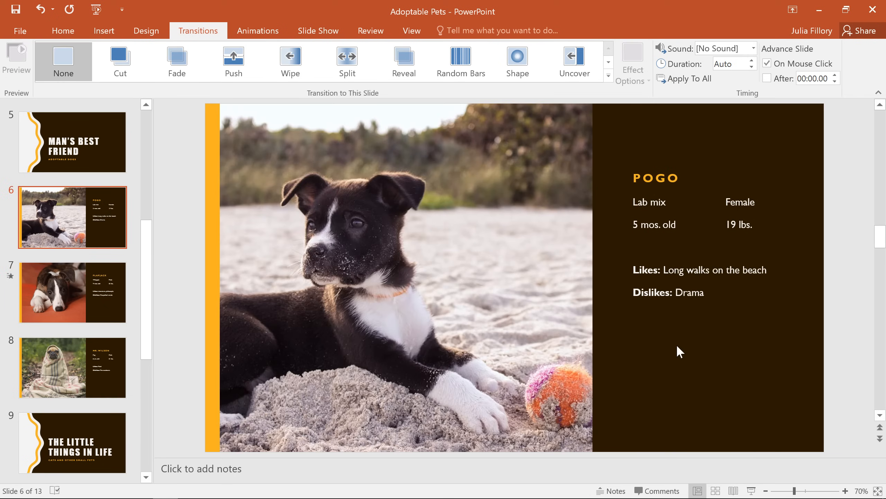